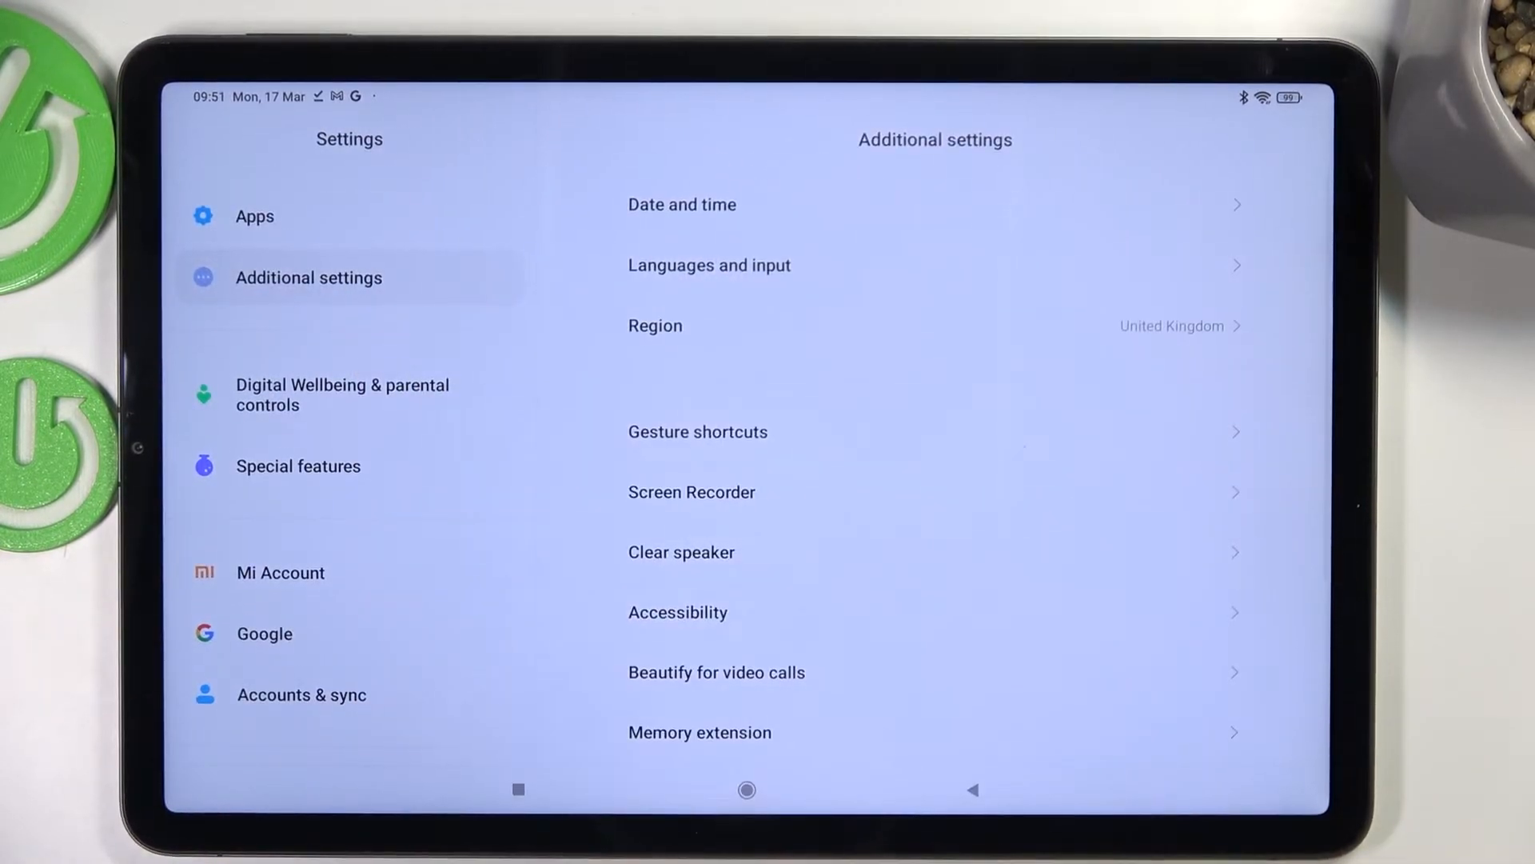
Step: Enable 'Use network-provided time' under Date and time to correct the wrong 2008 date
left_click(681, 203)
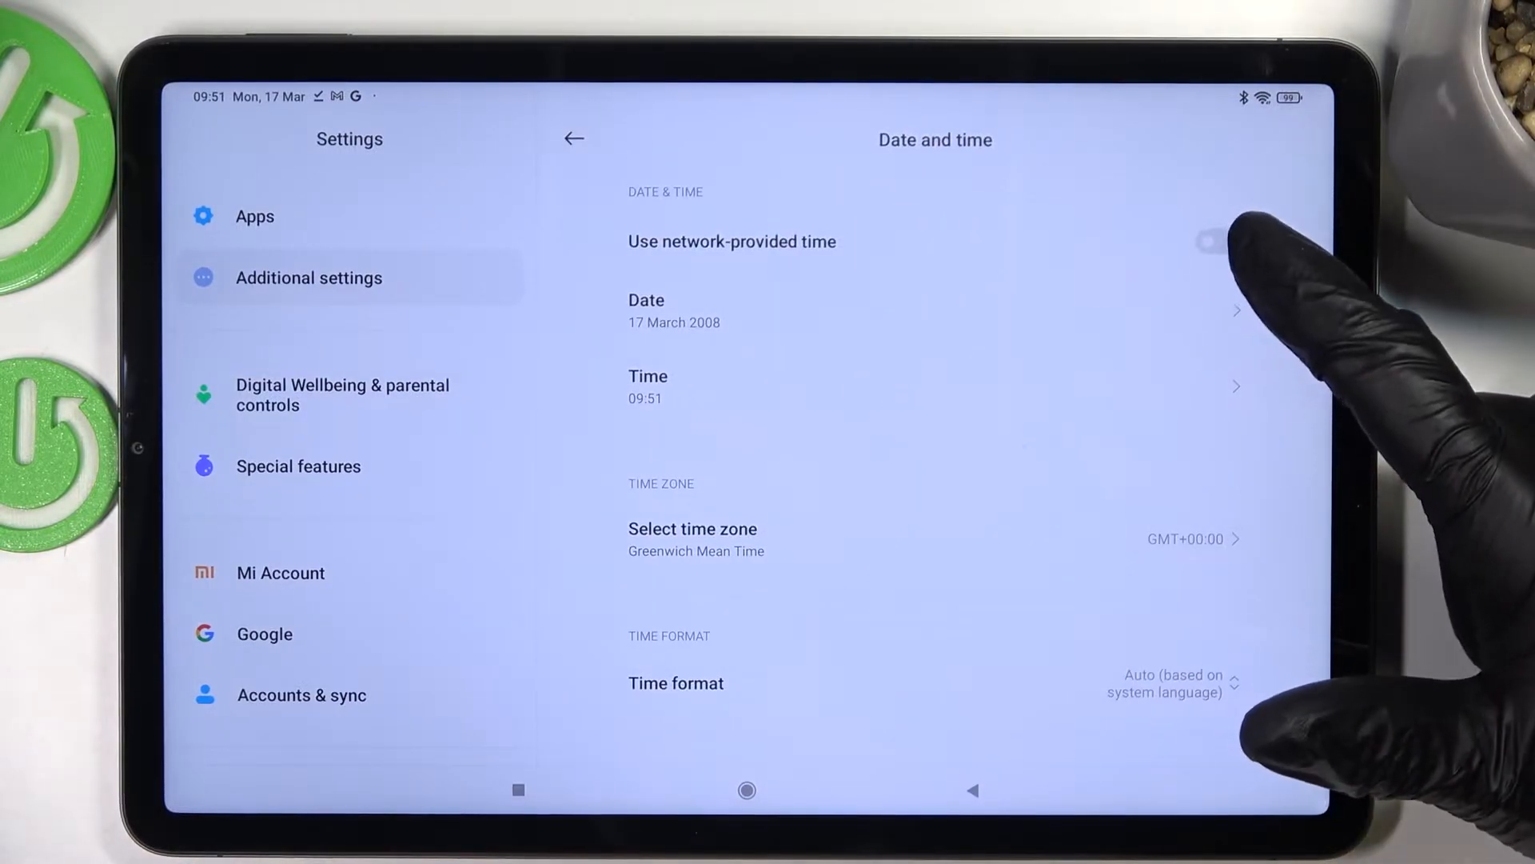
left_click(1217, 242)
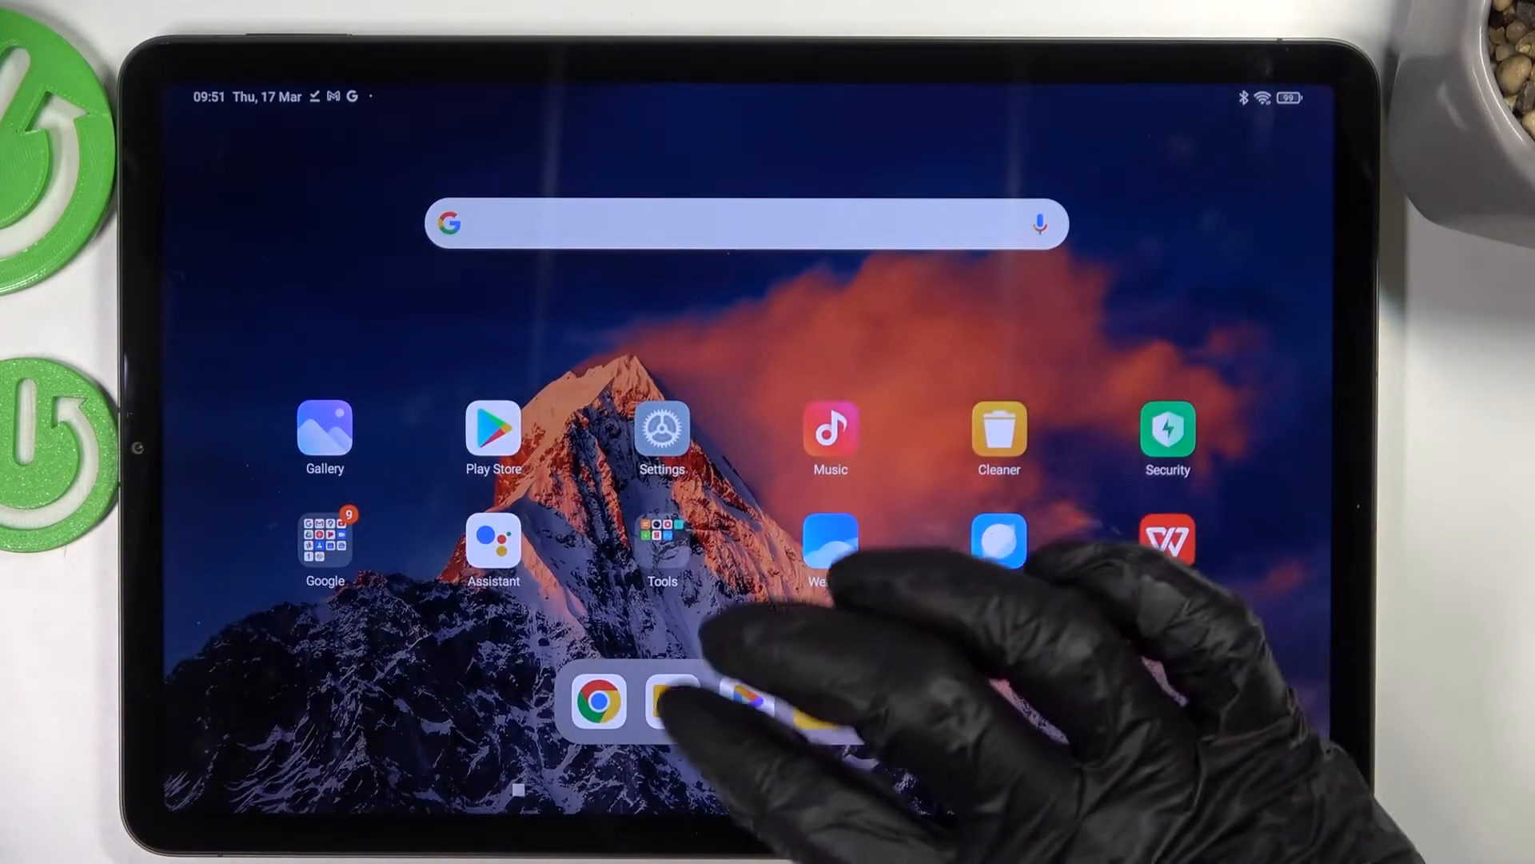
Step: Launch Chrome from the dock and retry loading the store after the connection error
left_click(595, 701)
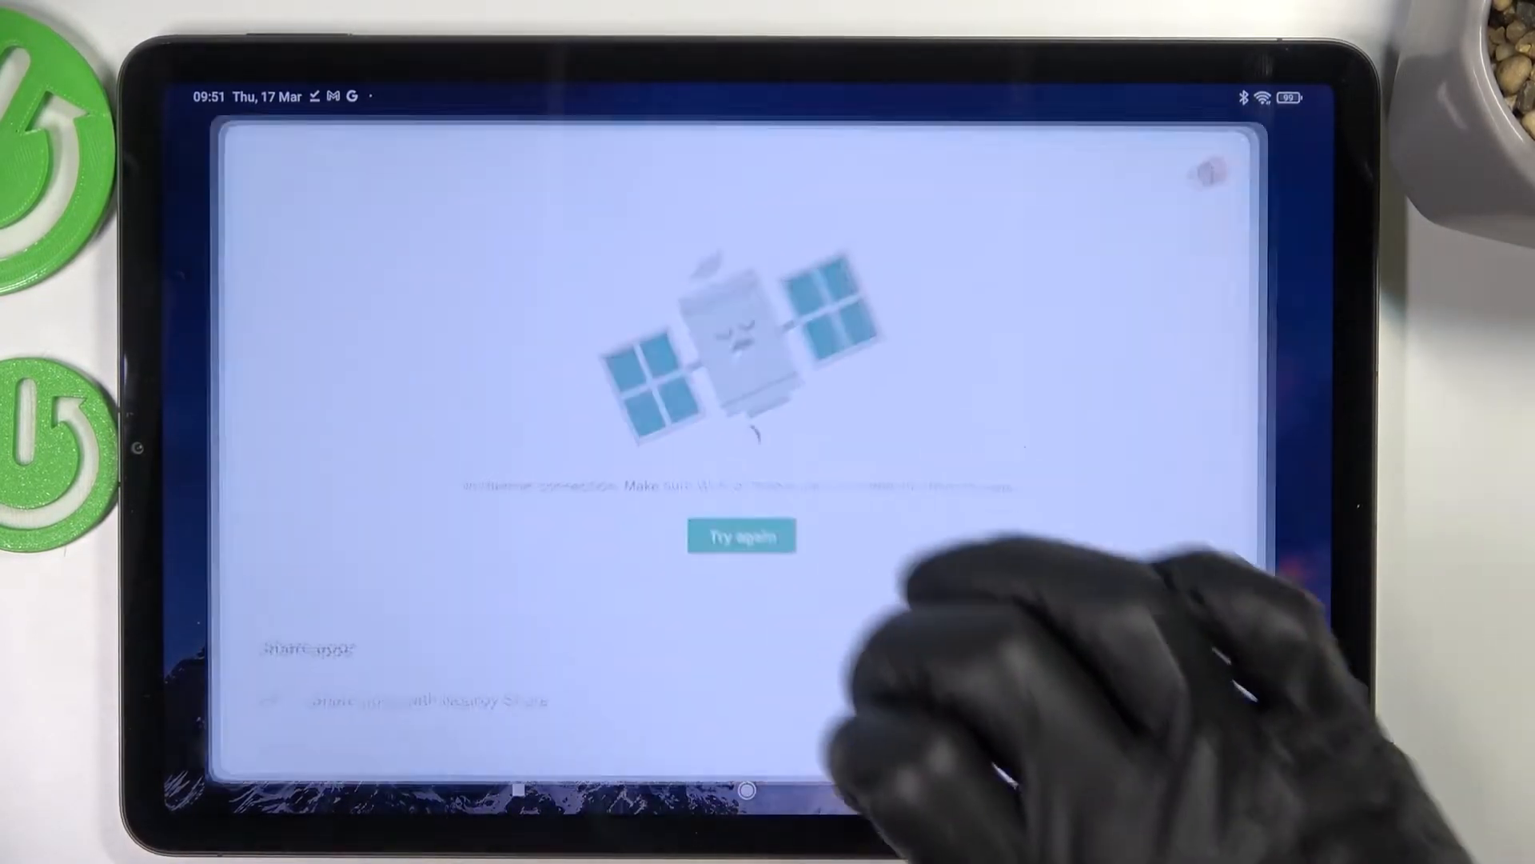
left_click(742, 535)
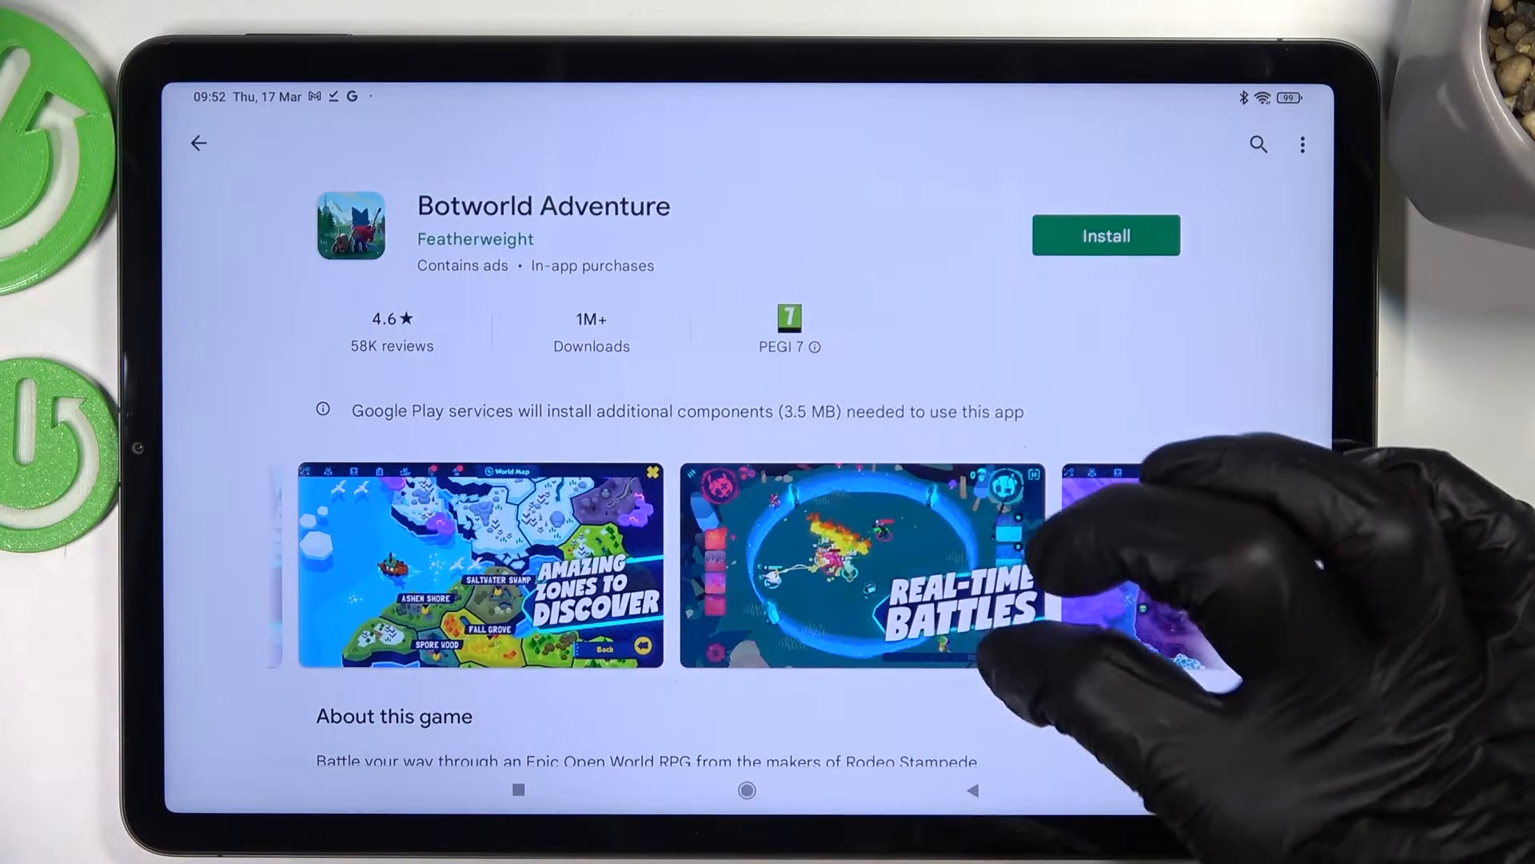
Step: Scroll down the Botworld Adventure listing to its description and genre tags
scroll("down", 3)
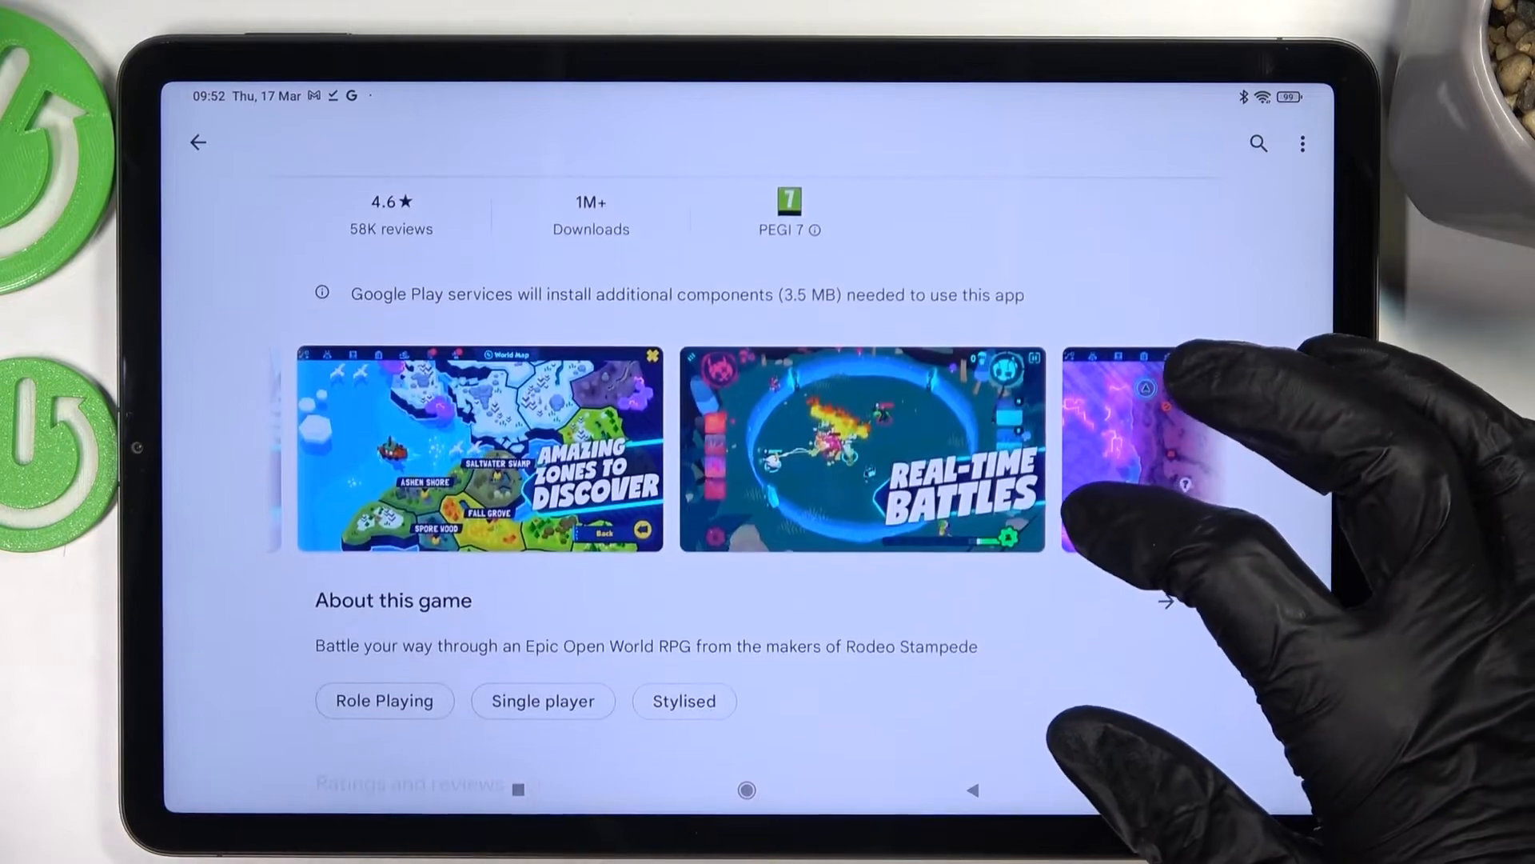